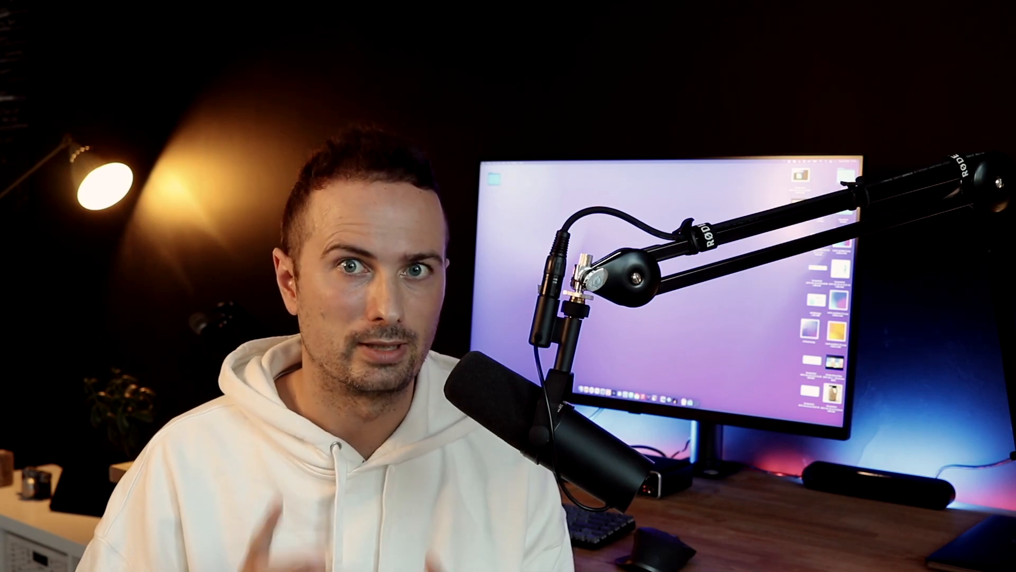
Step: Add another page and rename the draft to 'Future Project 1'
{"action": "left_click", "coordinate": [98, 61]}
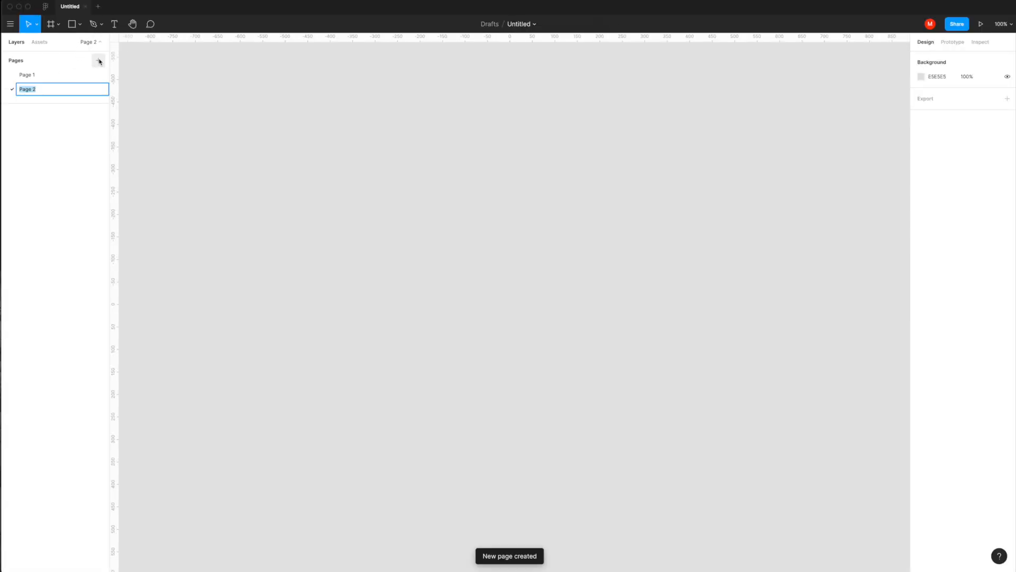
{"action": "left_click", "coordinate": [98, 61]}
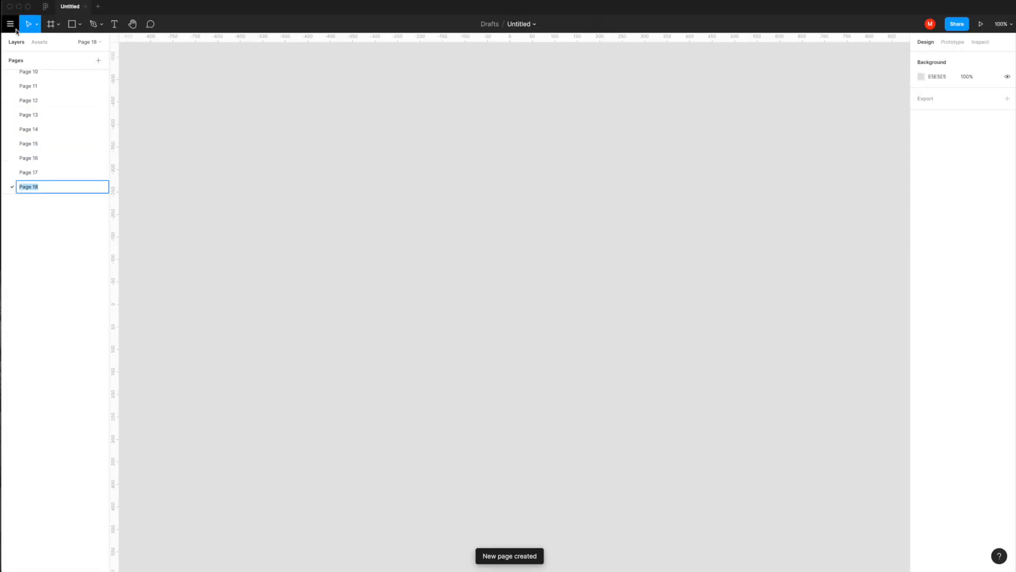
{"action": "type", "text": "Future Proj"}
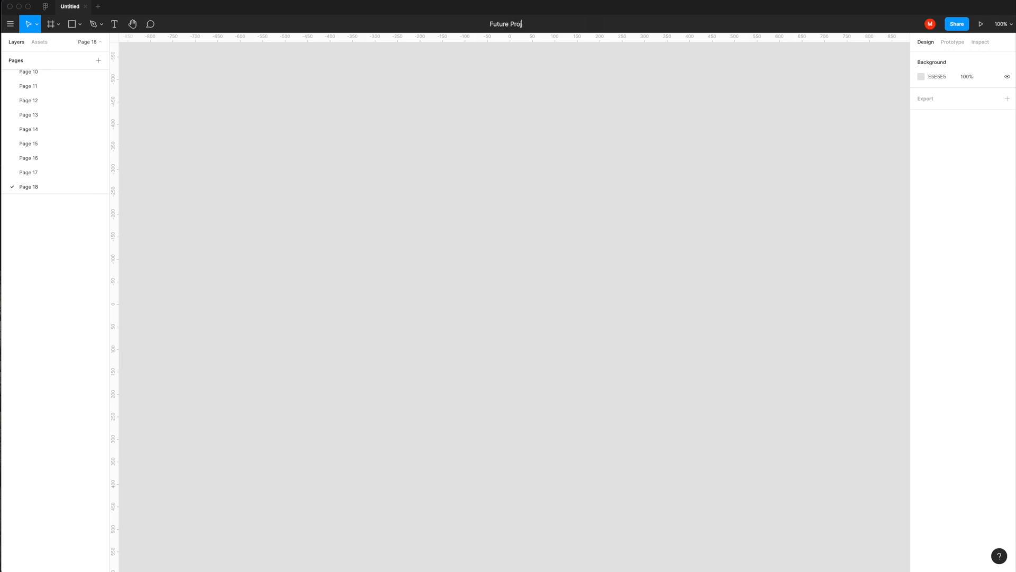
{"action": "left_click", "coordinate": [11, 25]}
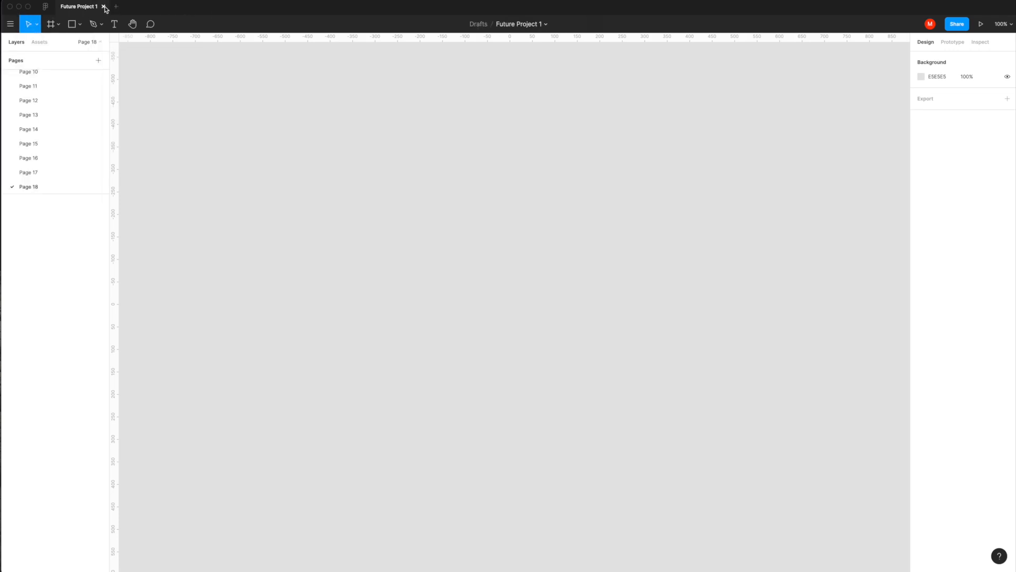
Step: Start a new Untitled design file in its own tab
{"action": "left_click", "coordinate": [117, 7]}
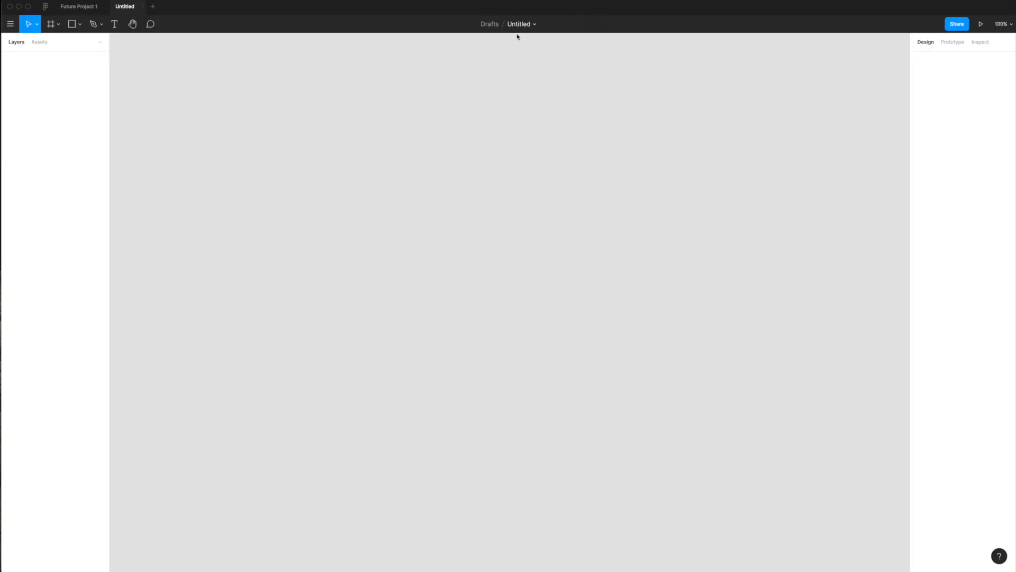